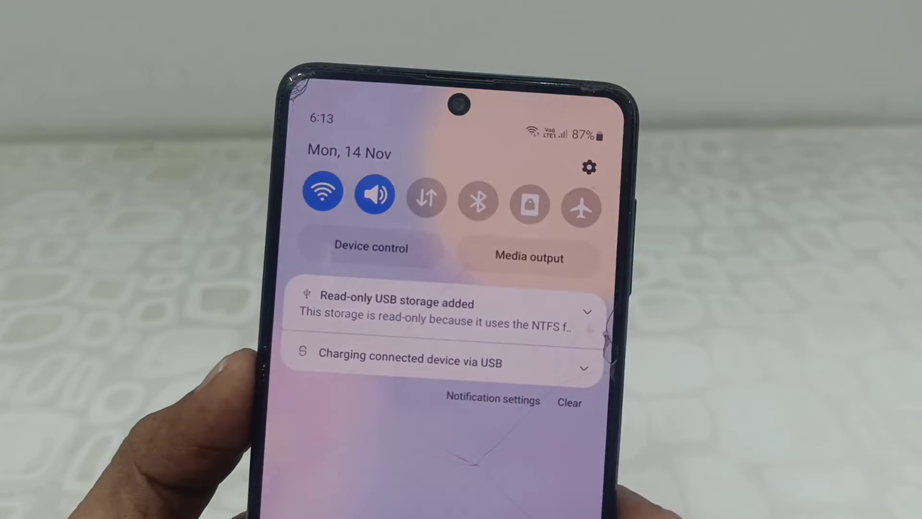
Enter selection mode in the phone Gallery to reveal the Move/Copy/Share/Delete options.
{"action": "left_click", "coordinate": [587, 311]}
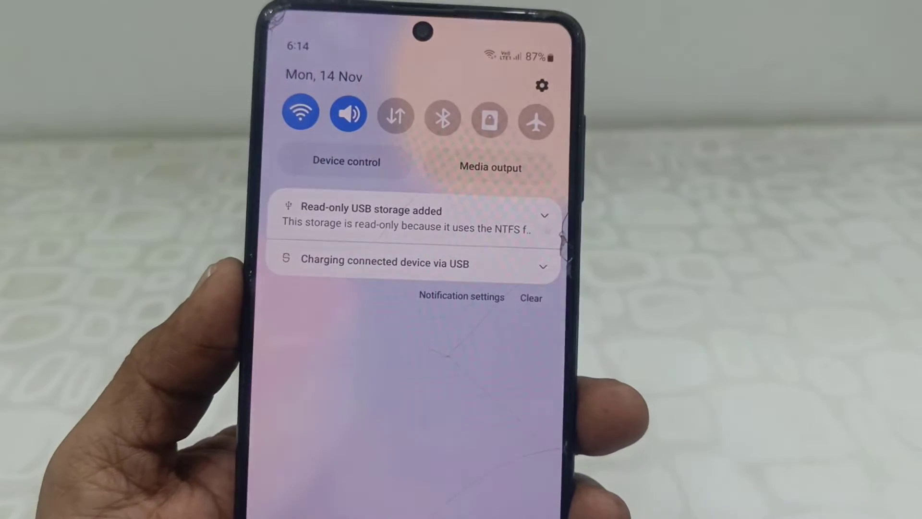
{"action": "left_click", "coordinate": [406, 216]}
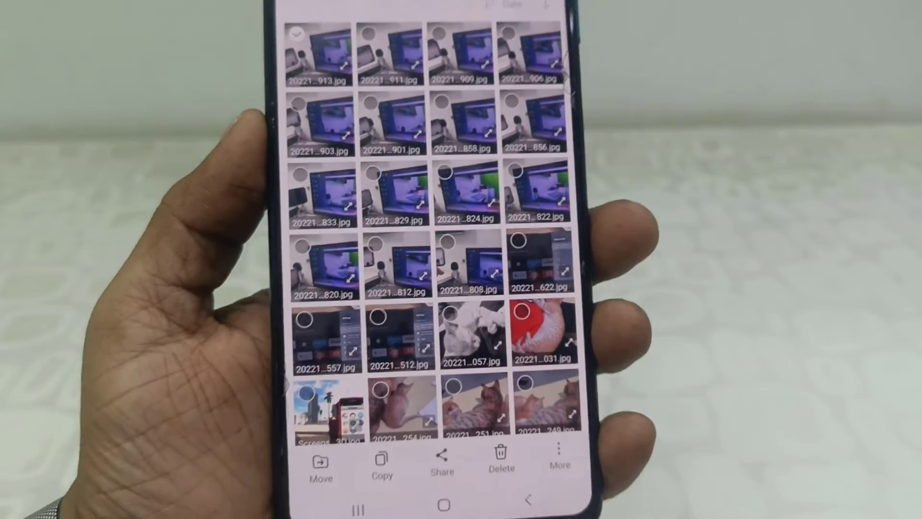
{"action": "left_click", "coordinate": [382, 463]}
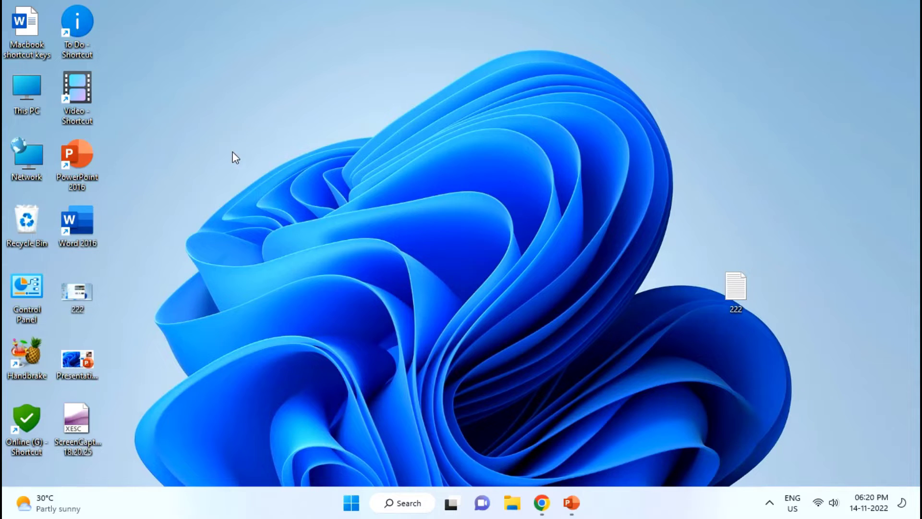
{"action": "mouse_move", "coordinate": [246, 130]}
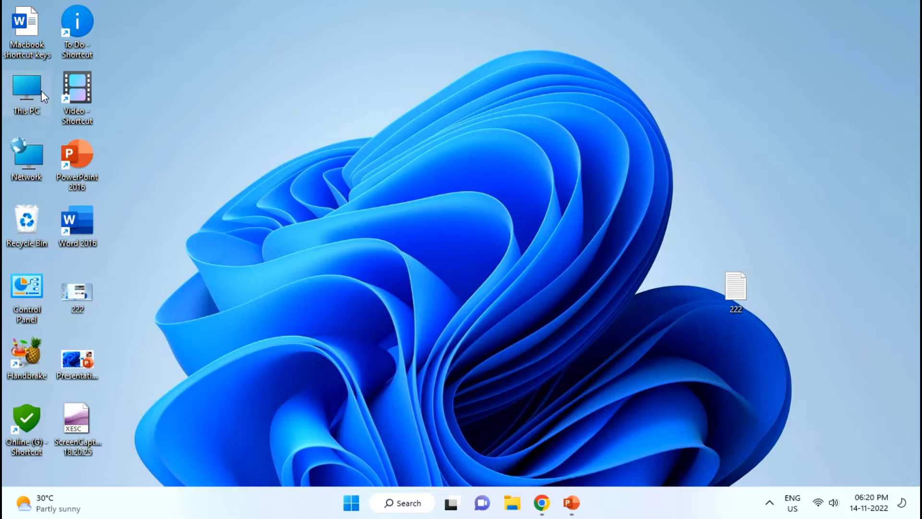
{"action": "mouse_move", "coordinate": [31, 88]}
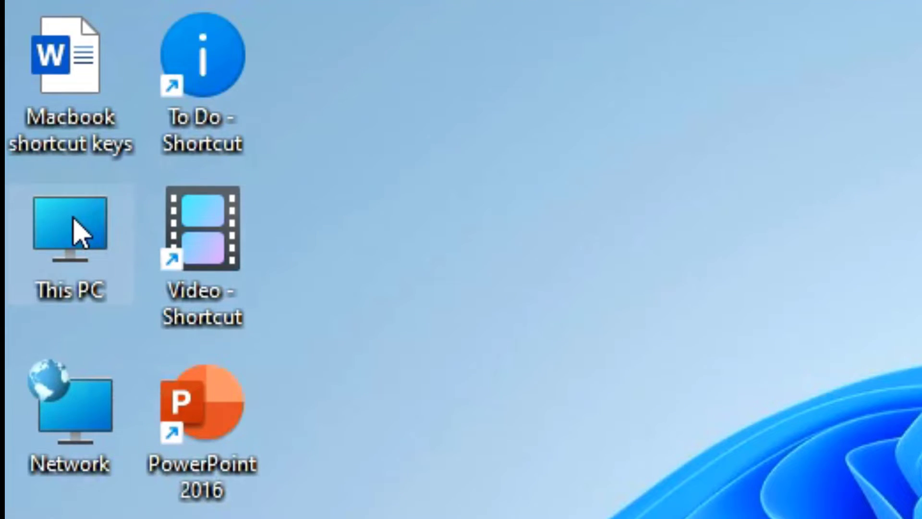
Show the This PC drive list with the 14.6 GB USB Drive (D:).
{"action": "double_click", "coordinate": [69, 229]}
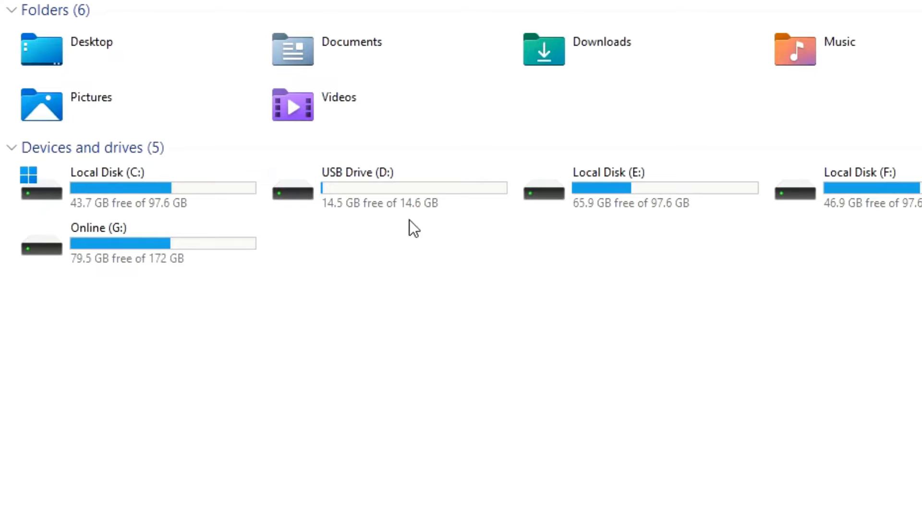
{"action": "mouse_move", "coordinate": [371, 194]}
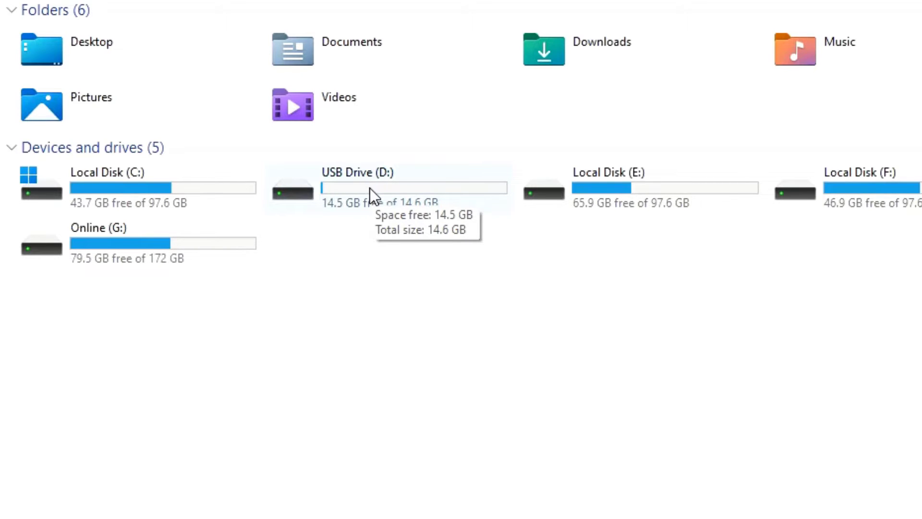
Bring up the Format dialog for USB Drive (D:) from its context menu.
{"action": "right_click", "coordinate": [356, 187]}
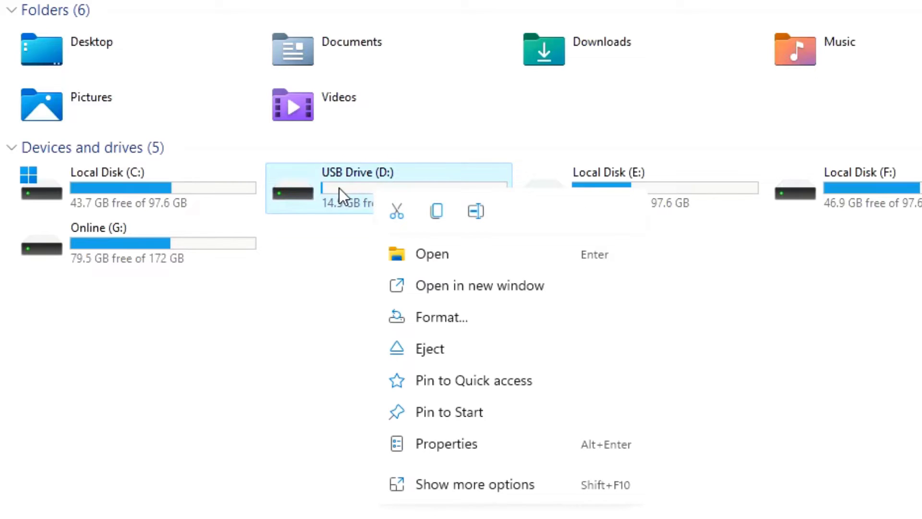
{"action": "mouse_move", "coordinate": [441, 317]}
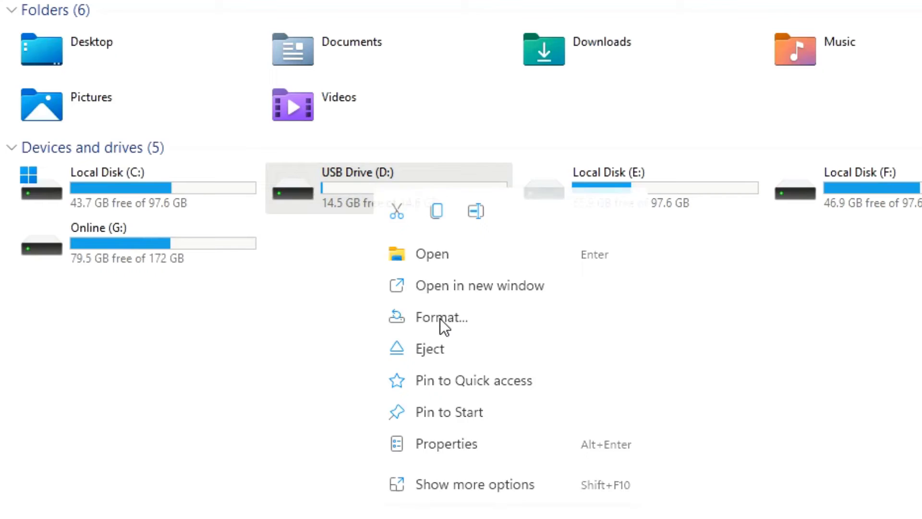
{"action": "left_click", "coordinate": [441, 317]}
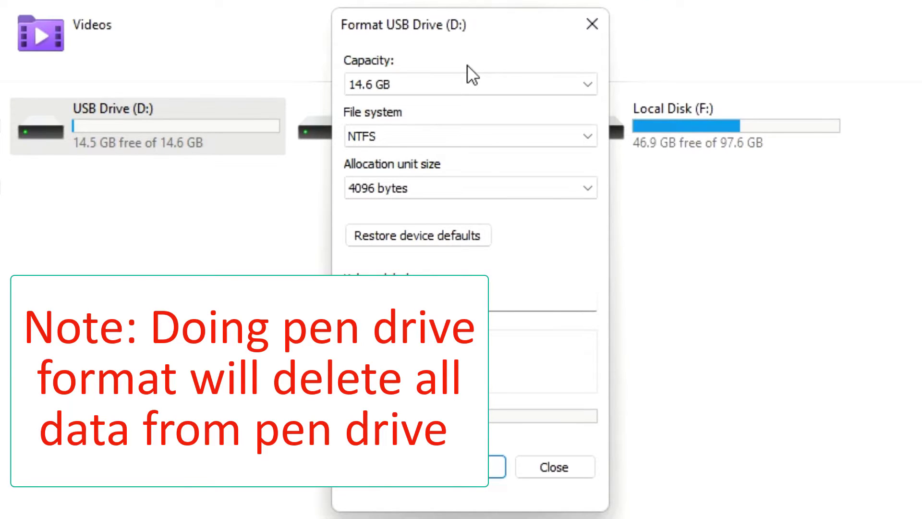
{"action": "mouse_move", "coordinate": [398, 75]}
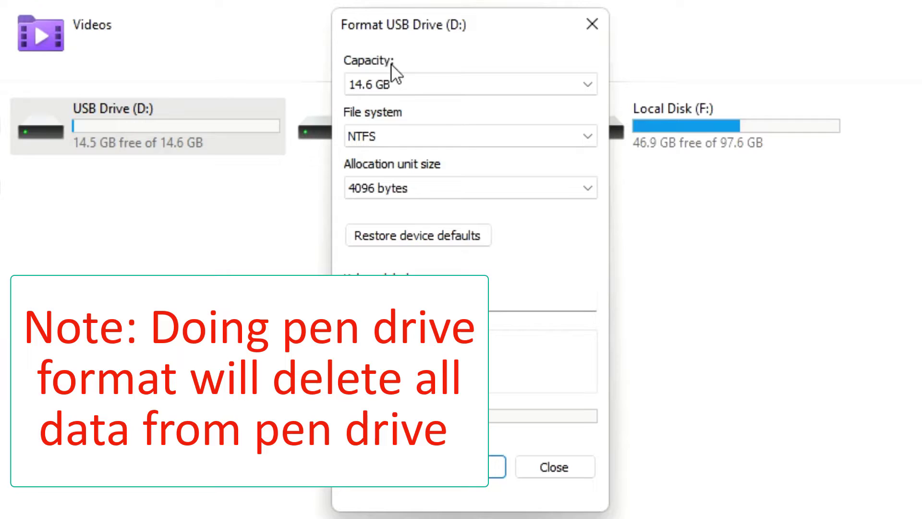
Choose FAT32 (Default) as the file system and start formatting USB Drive (D:).
{"action": "left_click", "coordinate": [470, 135]}
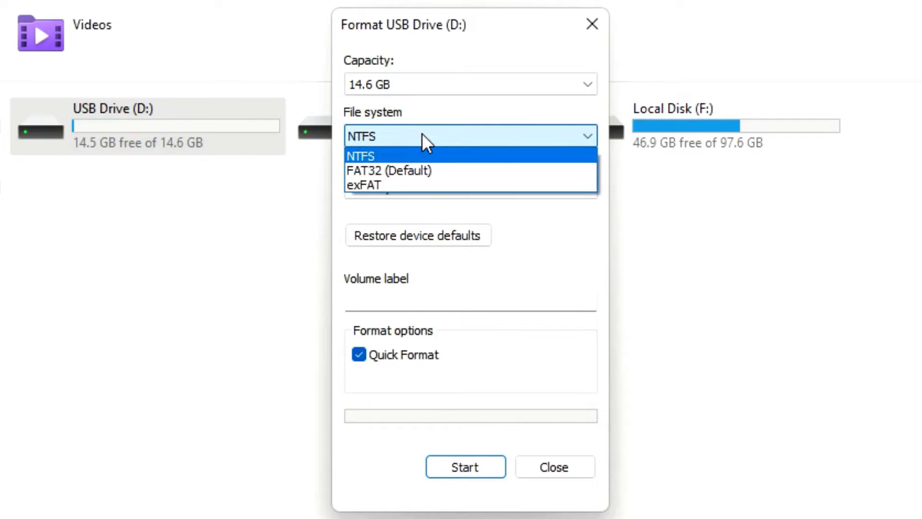
{"action": "mouse_move", "coordinate": [391, 171]}
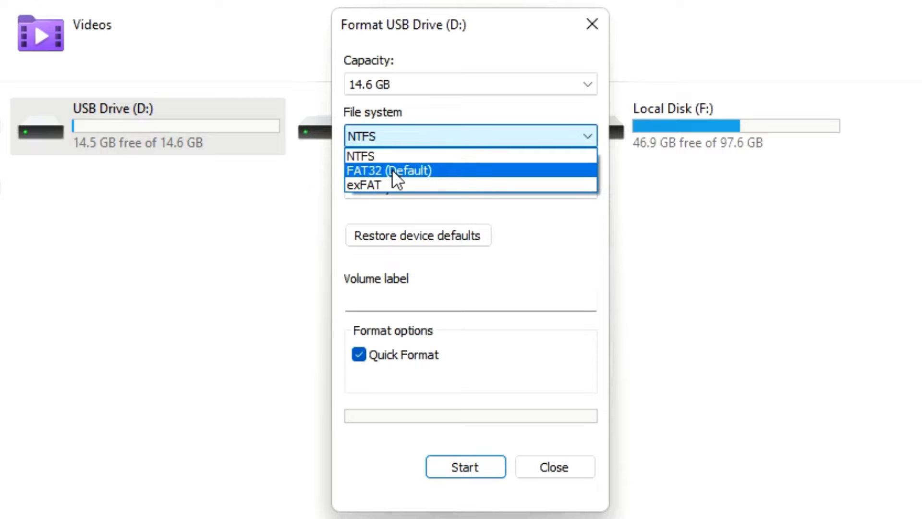
{"action": "left_click", "coordinate": [389, 171]}
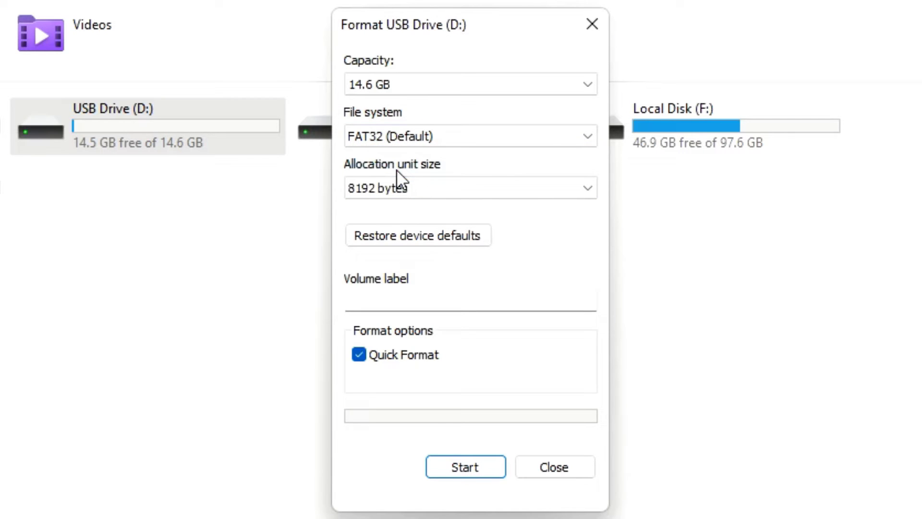
{"action": "left_click", "coordinate": [469, 136]}
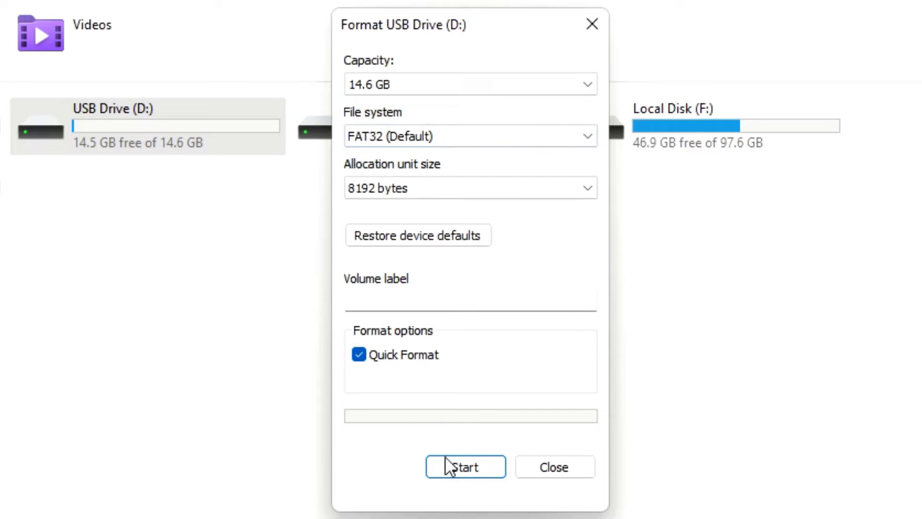
{"action": "left_click", "coordinate": [465, 466]}
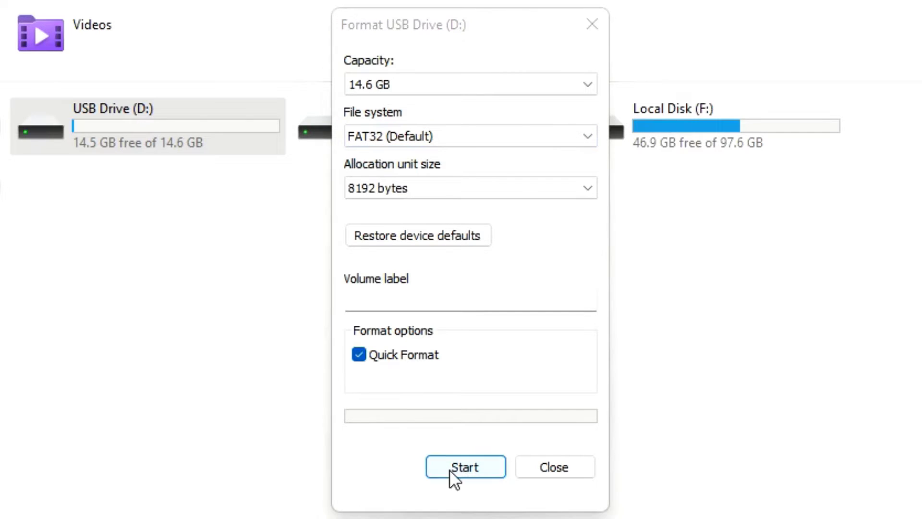
{"action": "left_click", "coordinate": [465, 467]}
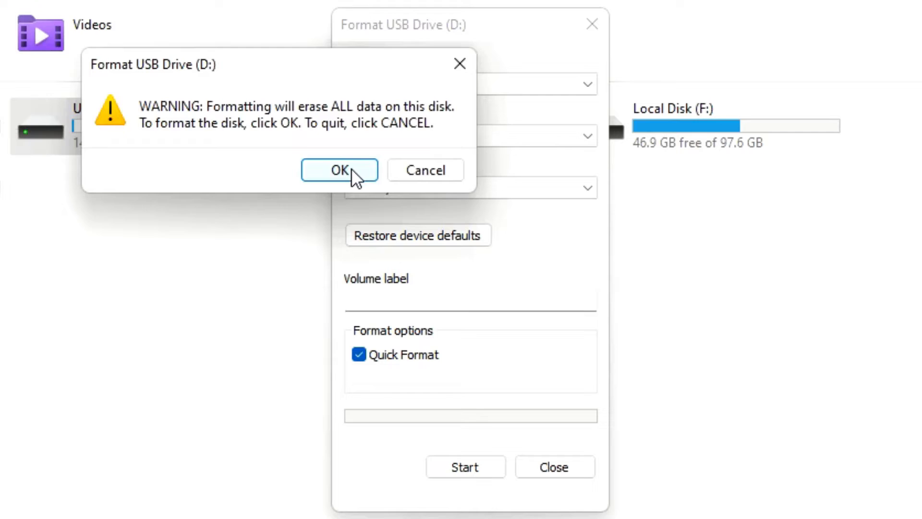
Confirm erasing all data and dismiss the Format Complete message once FAT32 formatting finishes.
{"action": "left_click", "coordinate": [339, 170]}
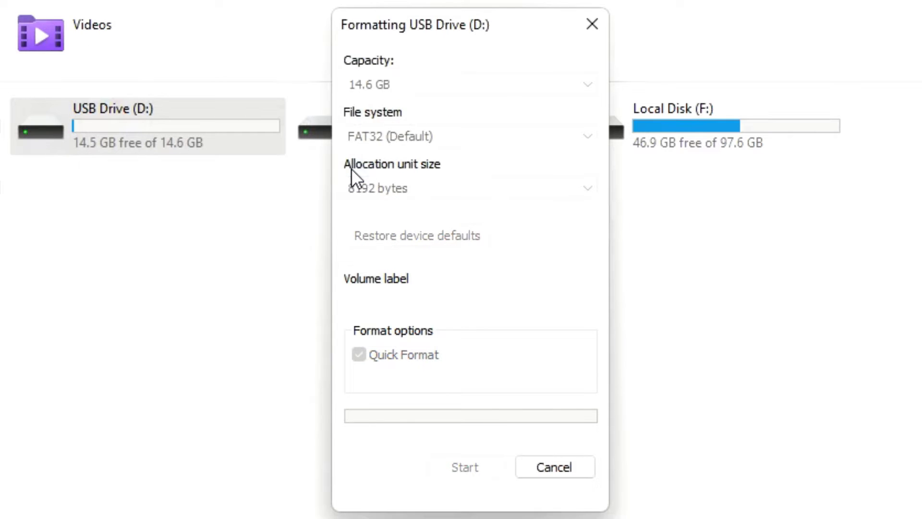
{"action": "left_click", "coordinate": [464, 467]}
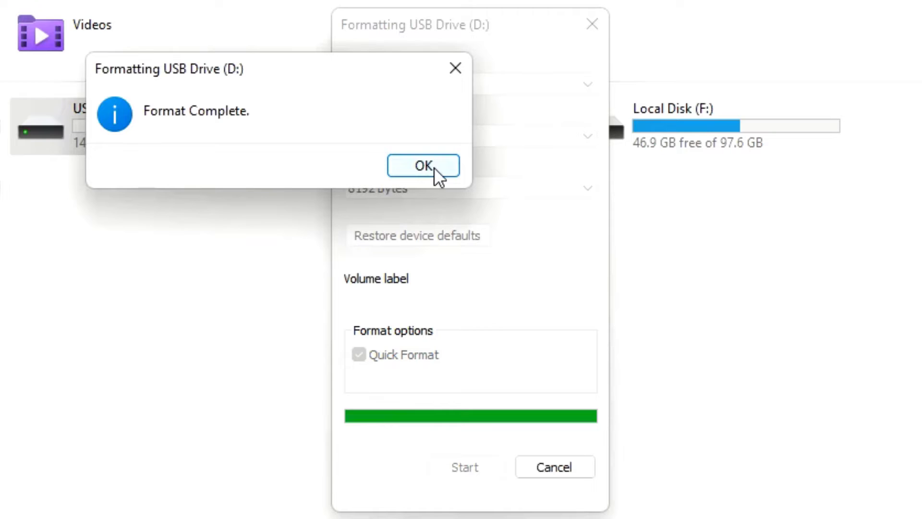
{"action": "left_click", "coordinate": [423, 165]}
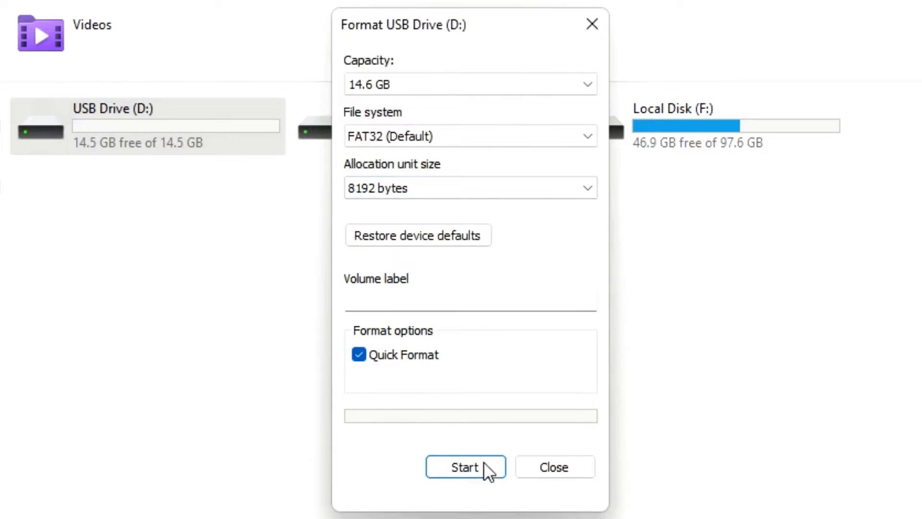